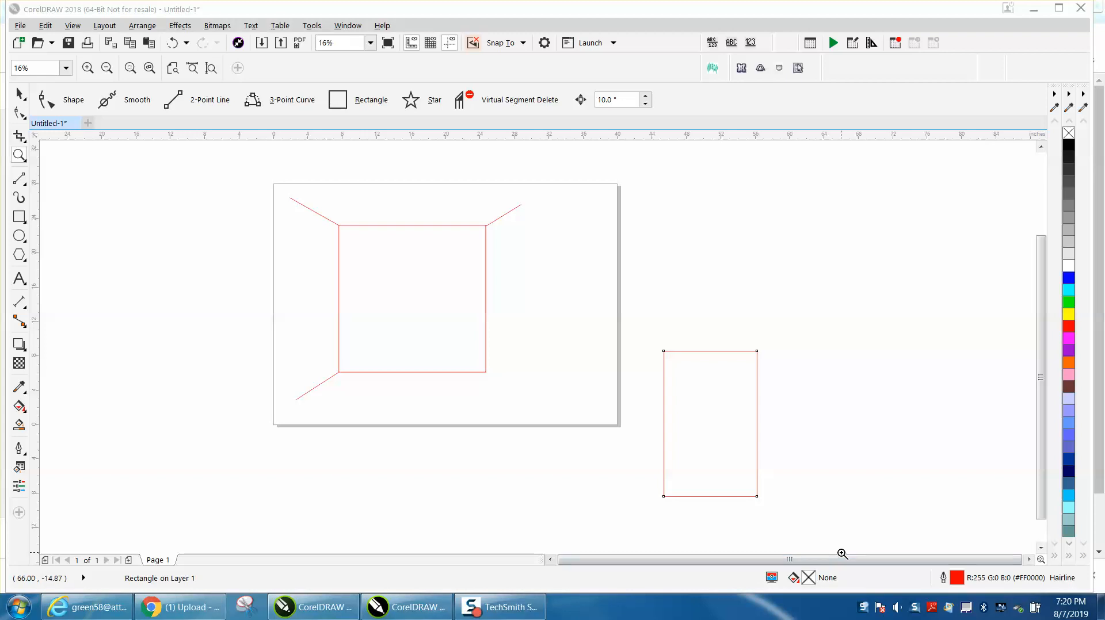
mouse_move(645, 412)
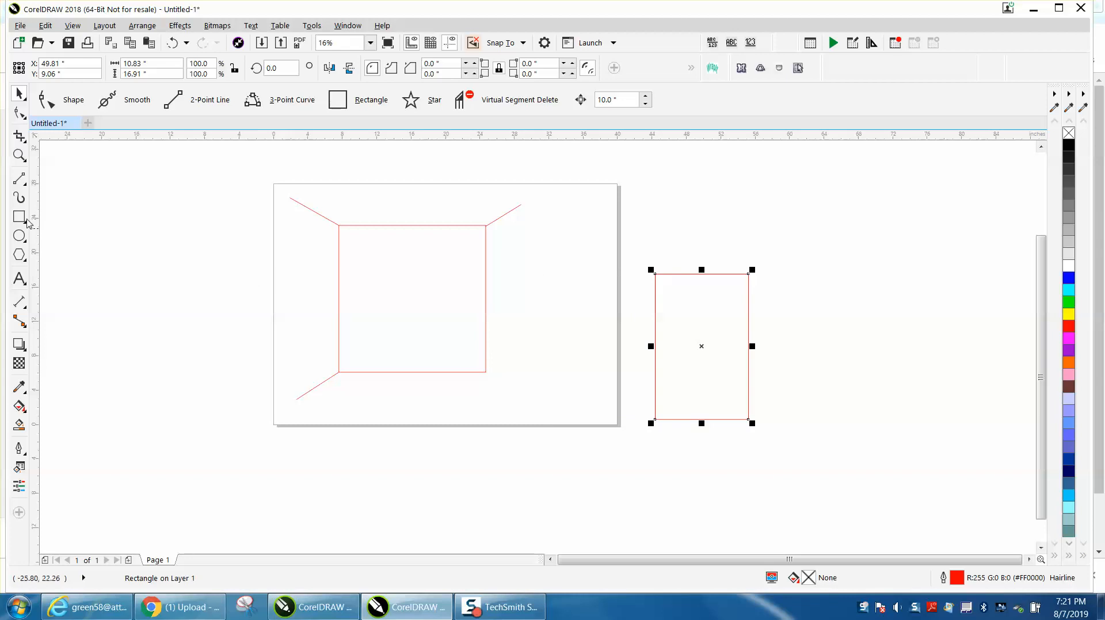
Switch to the straight two-point line tool from the Curve tools flyout
click(20, 178)
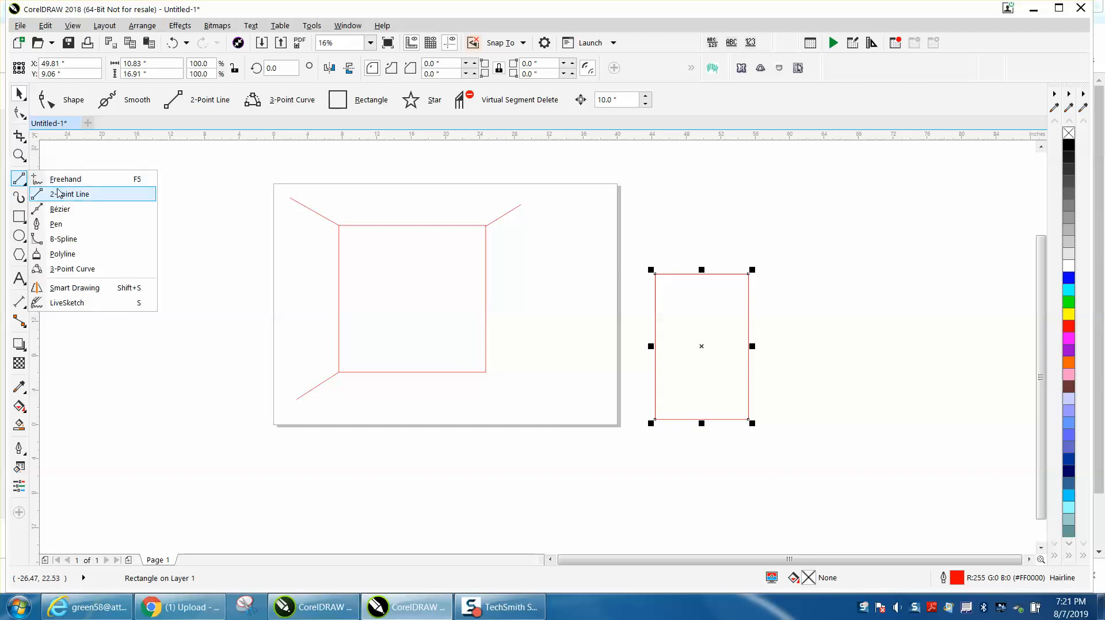
click(71, 193)
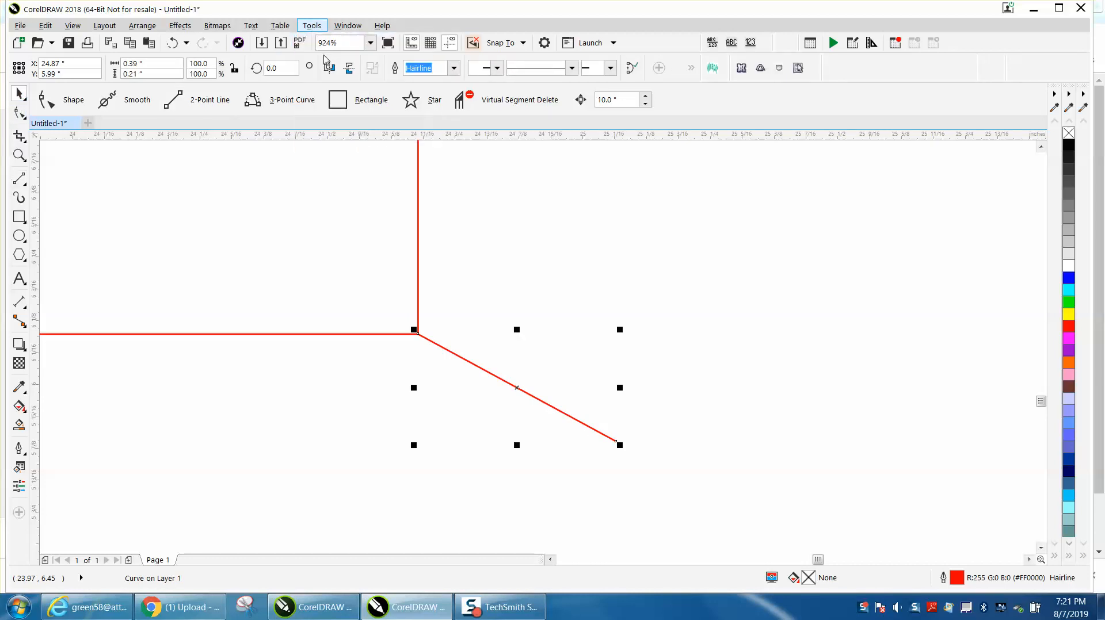
Enable Node snapping in Snap to Objects options and nudge the snapping radius up
click(311, 25)
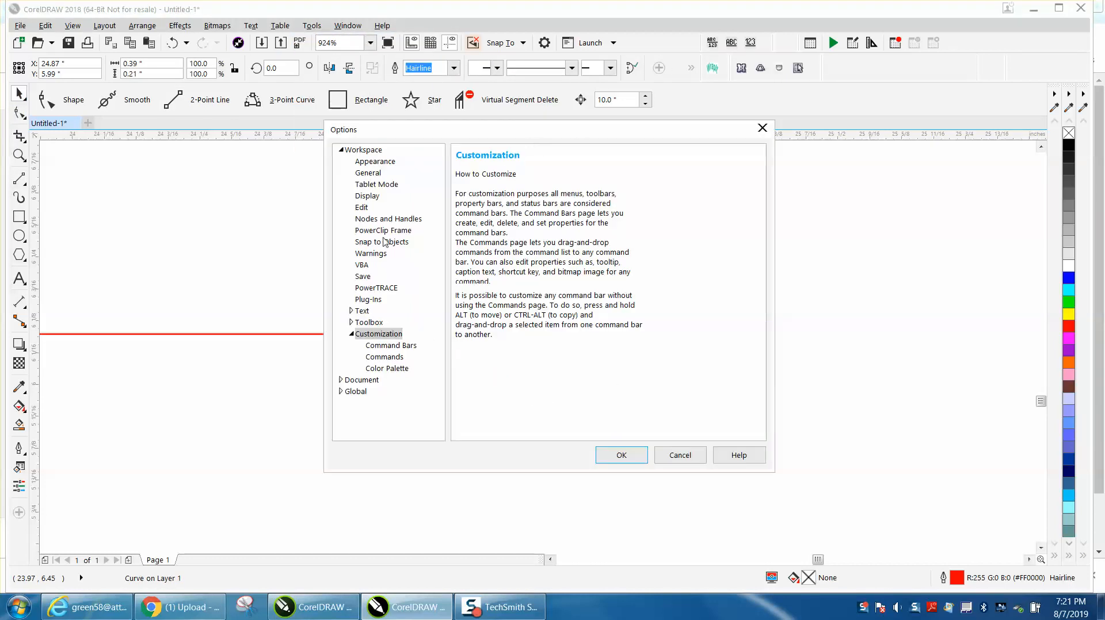
click(381, 241)
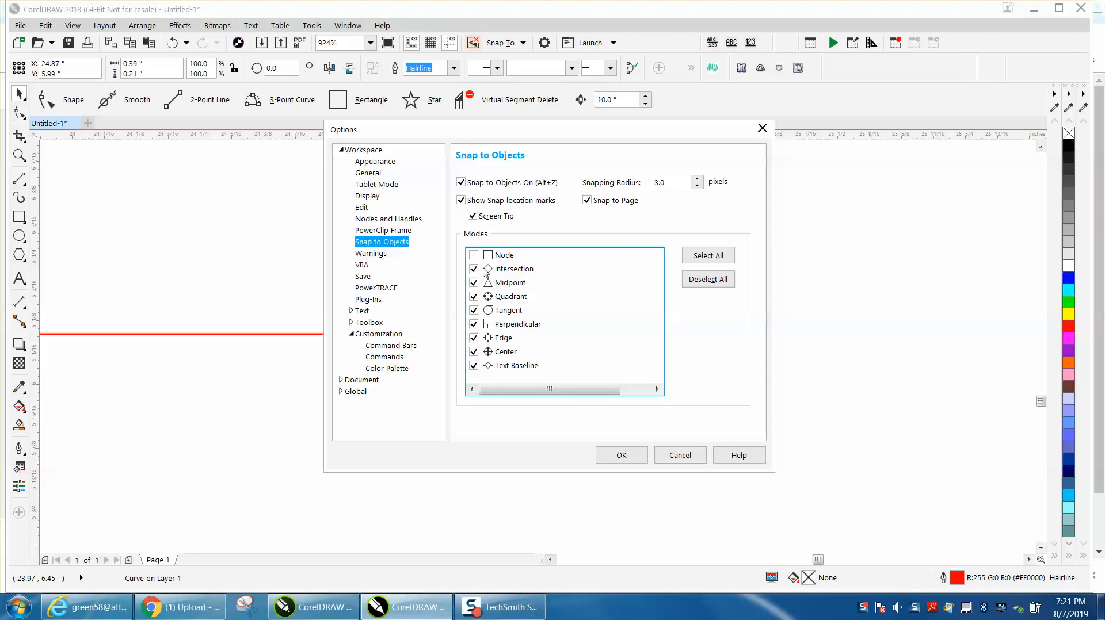
click(473, 256)
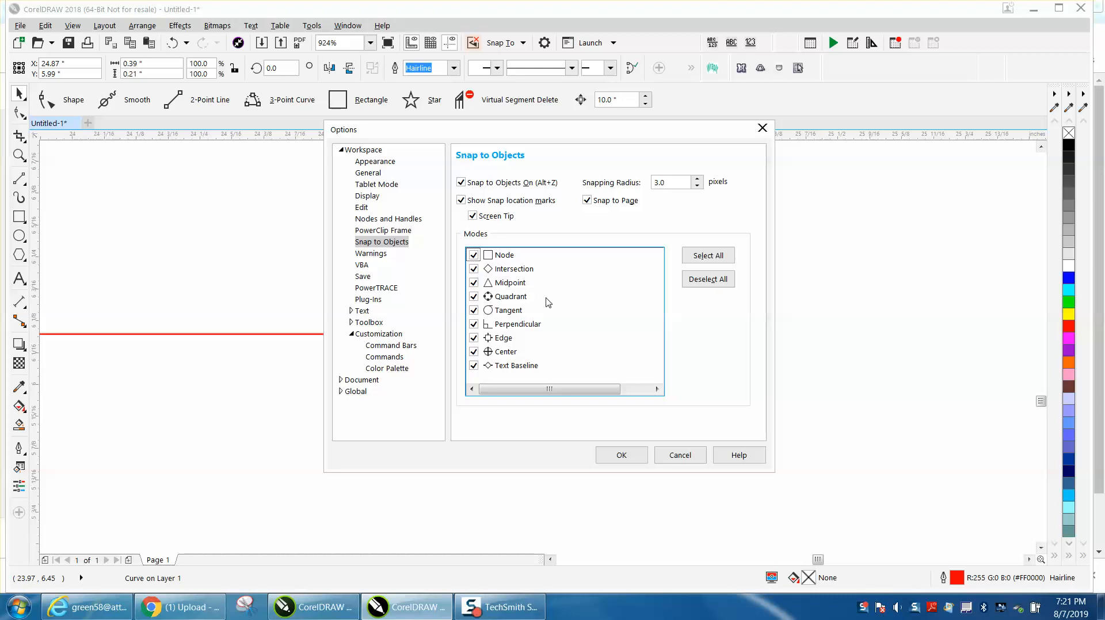
click(667, 182)
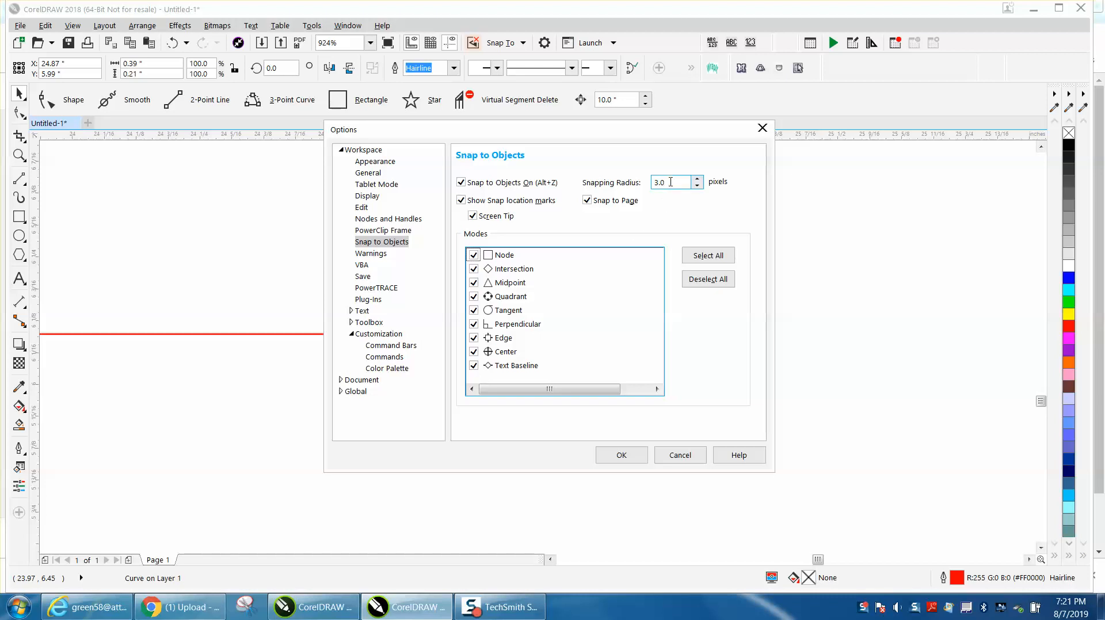
mouse_move(724, 185)
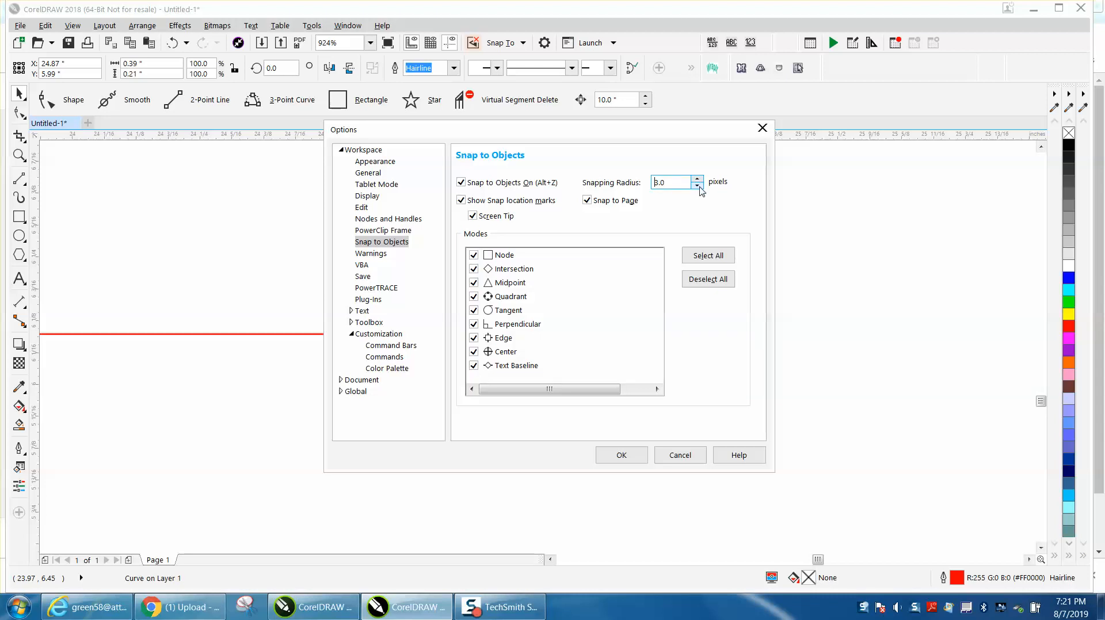
click(621, 455)
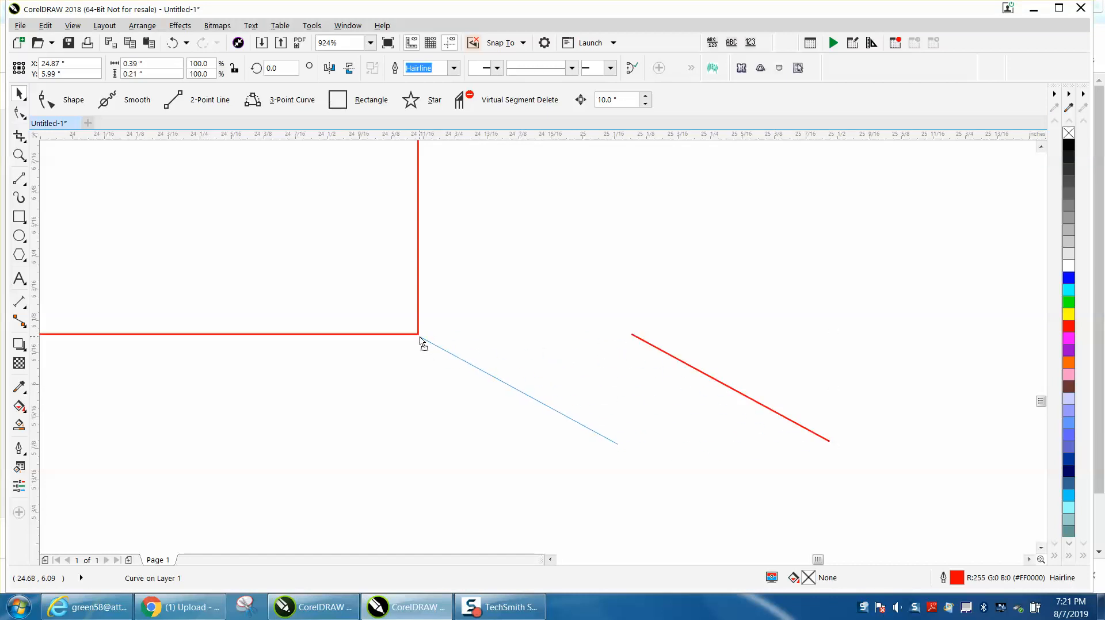
mouse_move(418, 334)
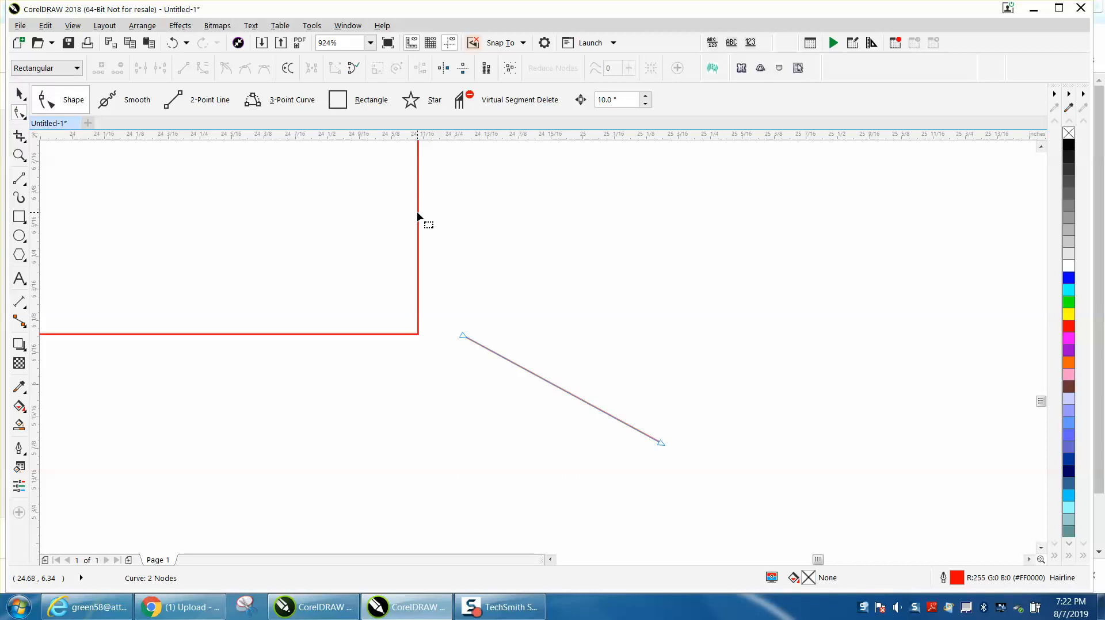
Select the diagonal red line with the Pick tool to move it toward the corner
click(19, 99)
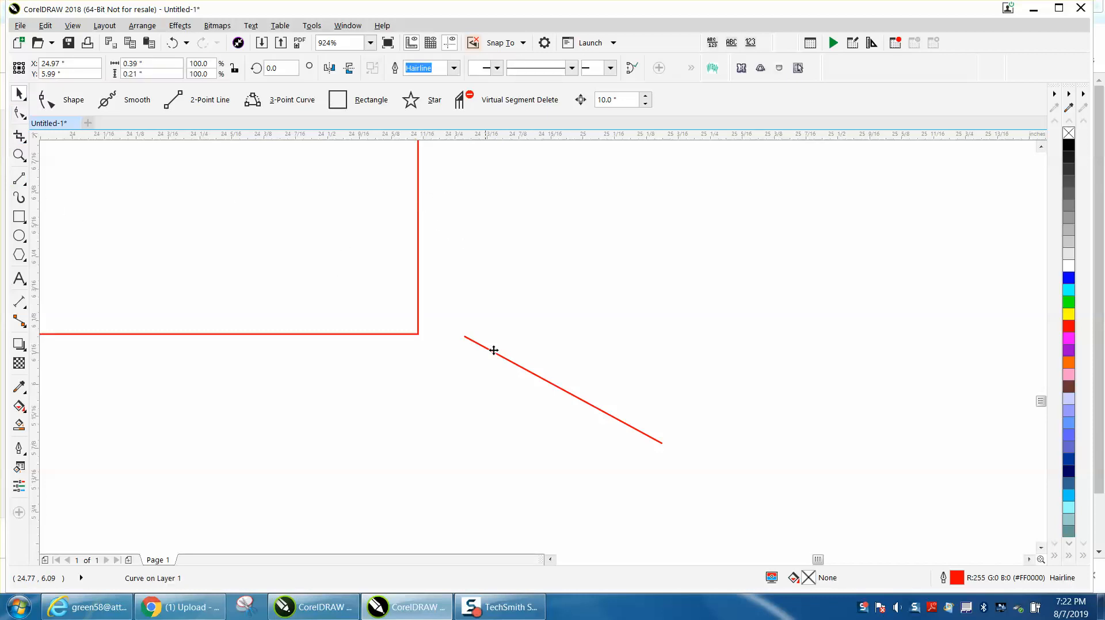
click(494, 350)
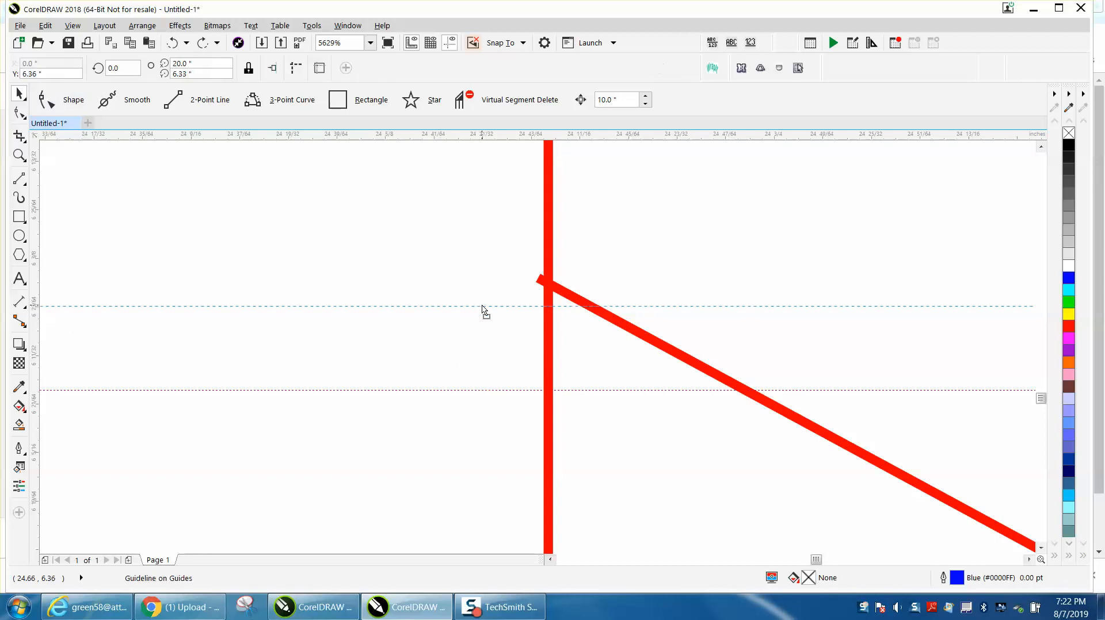
Select the diagonal red line and drag its upper end onto the vertical red line
click(551, 338)
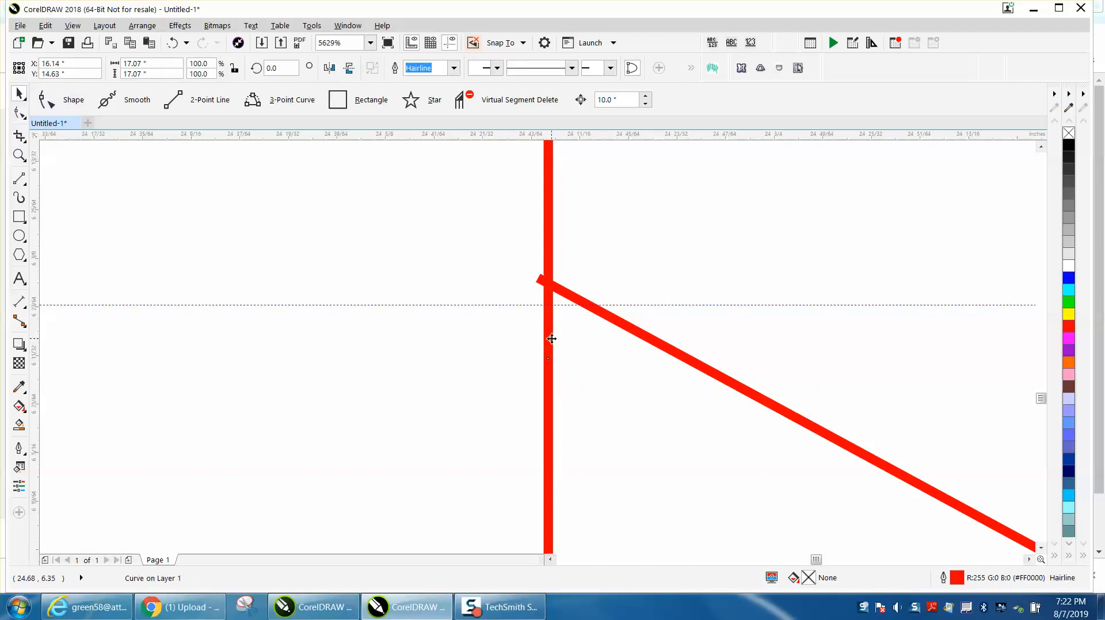
mouse_move(531, 306)
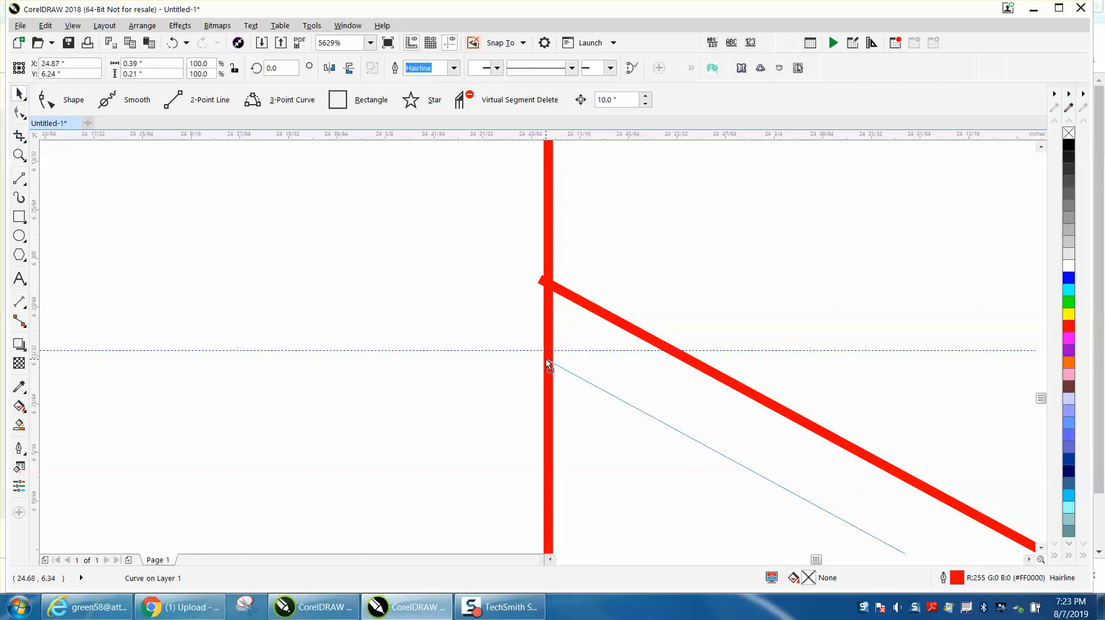
mouse_move(549, 365)
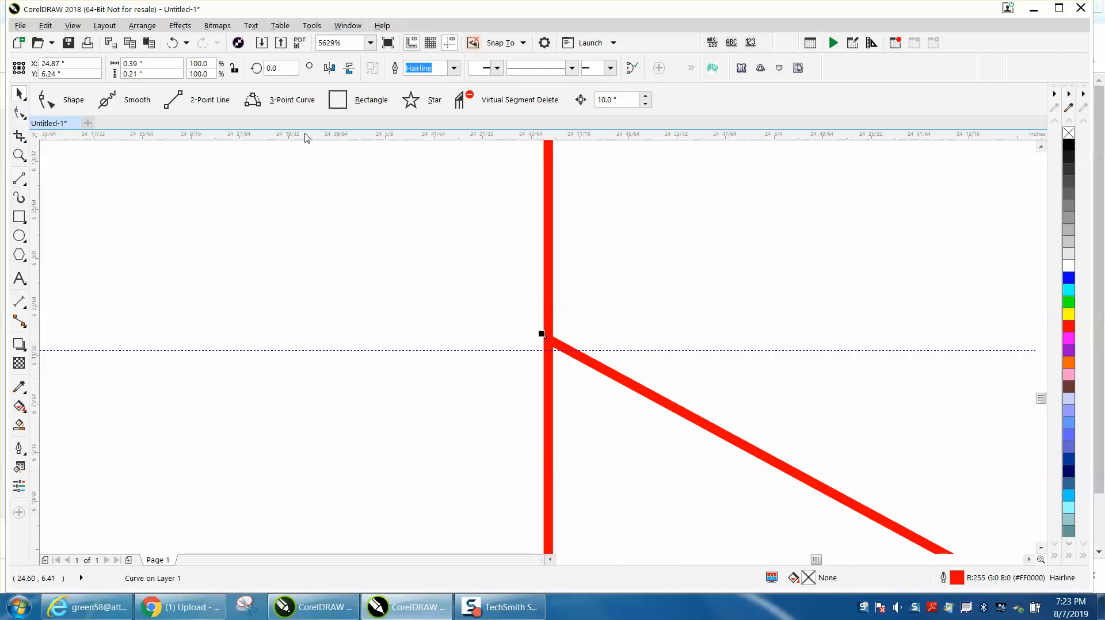
Raise the Snap to Objects snapping radius by one spinner step and confirm
click(312, 25)
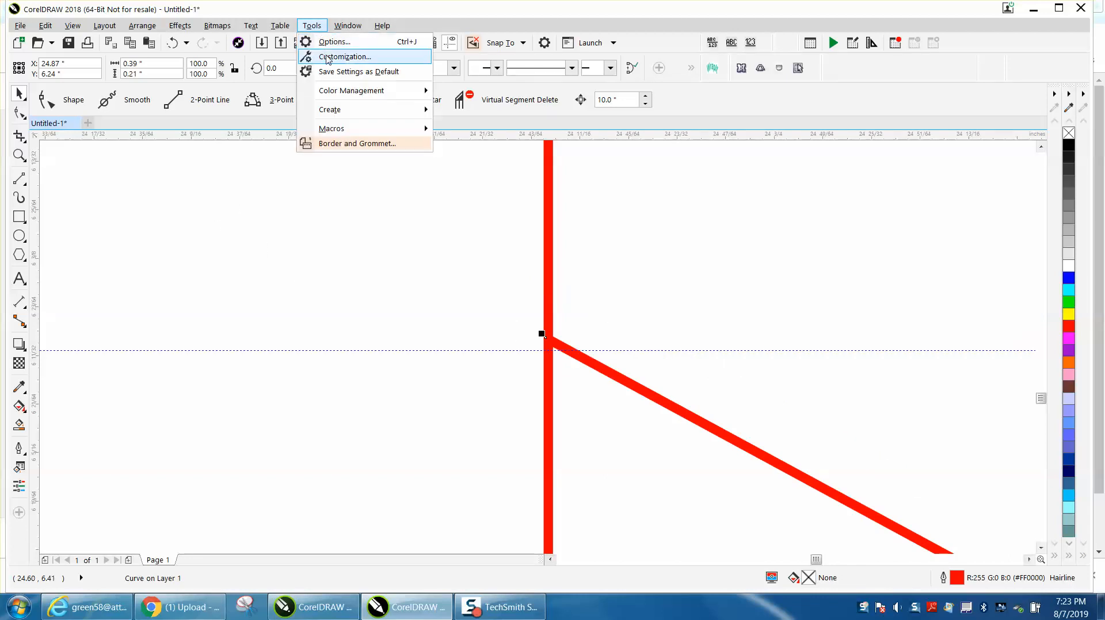
click(343, 56)
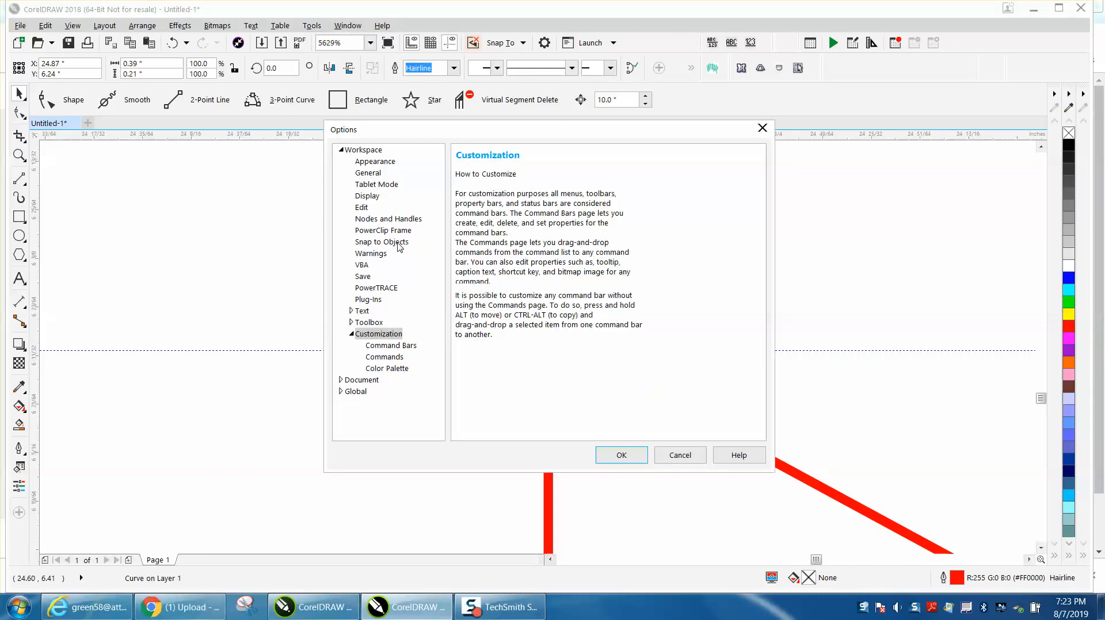
click(381, 242)
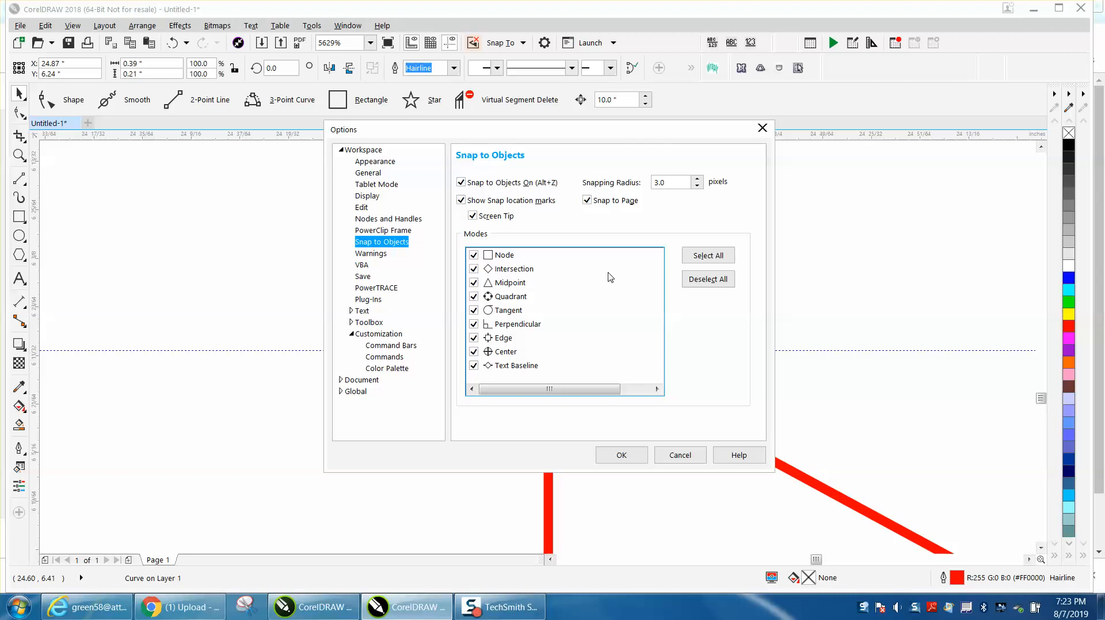
click(695, 179)
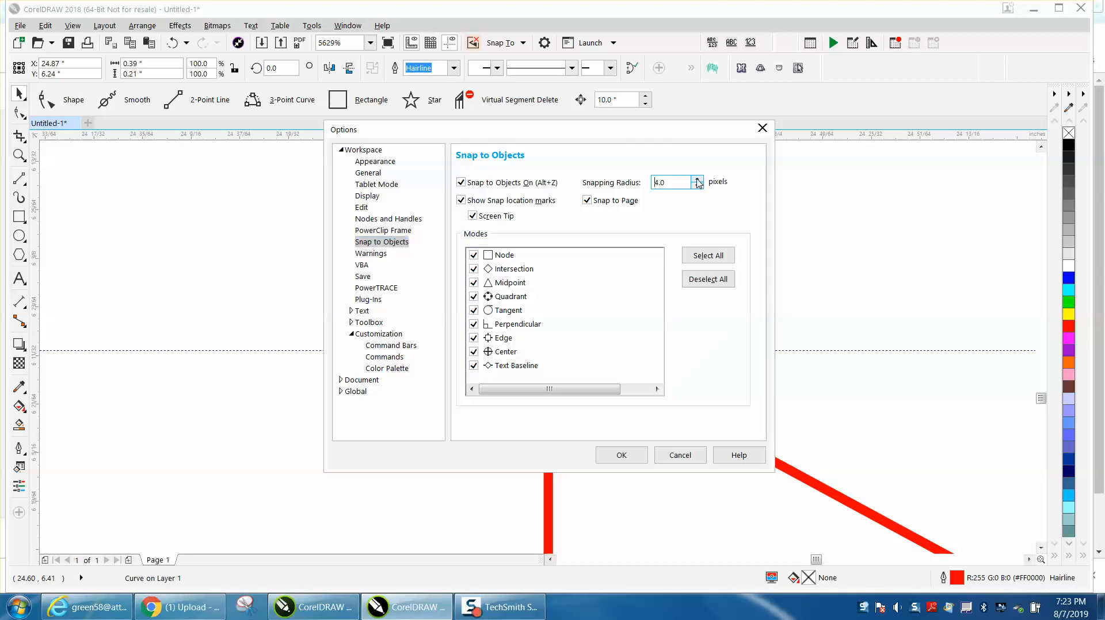
click(696, 179)
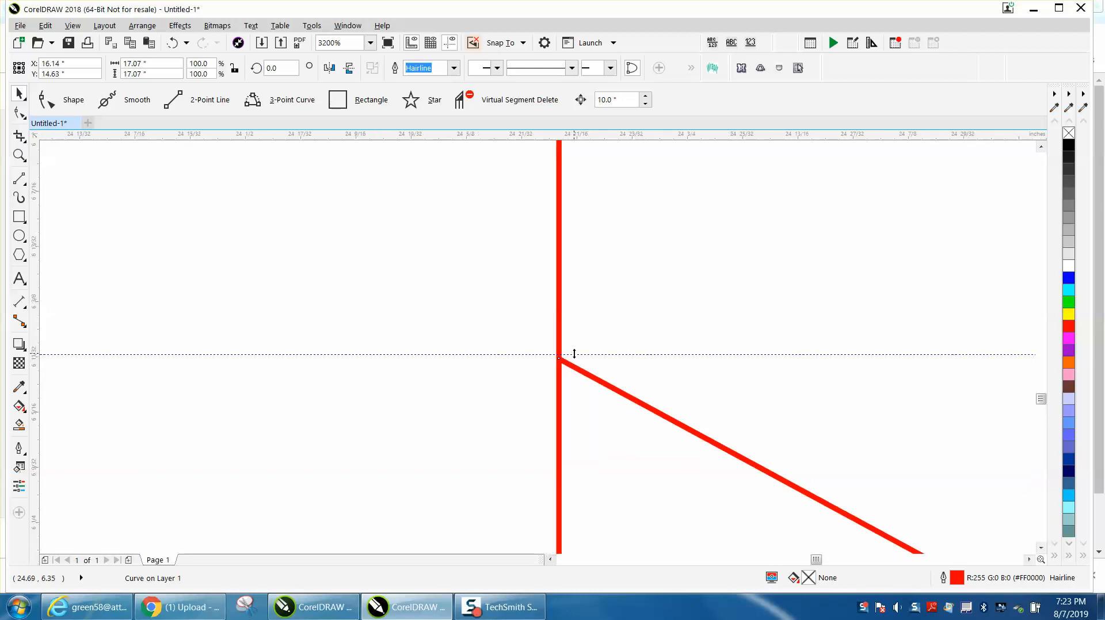
Set zoom to 200, drag the loose rectangle onto the page beside the upper line, and deselect
text(200)
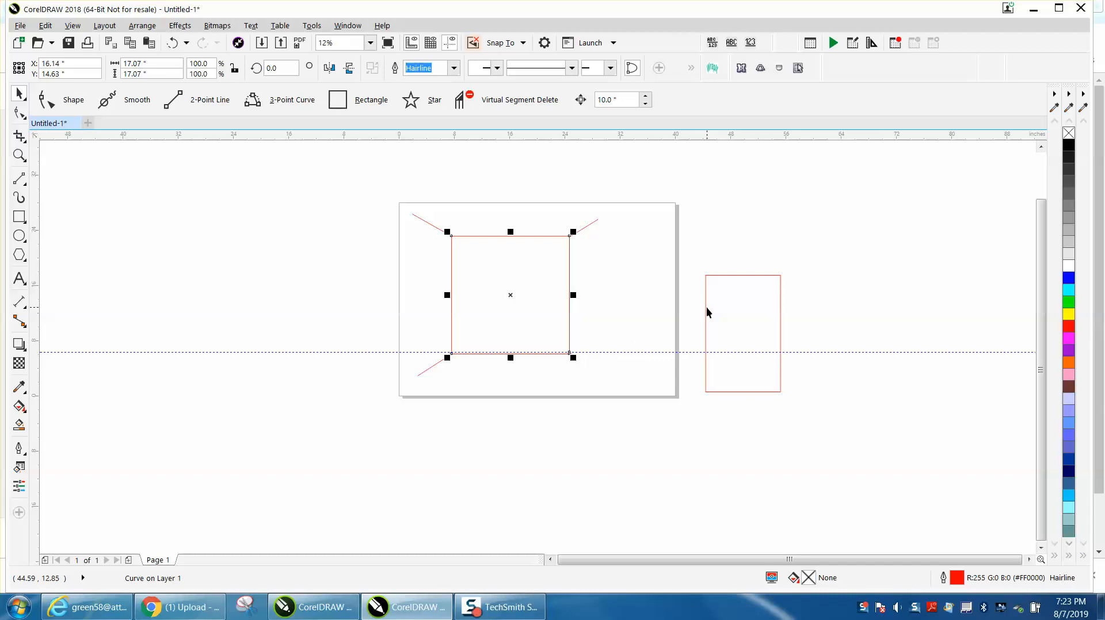
drag(571, 232, 671, 345)
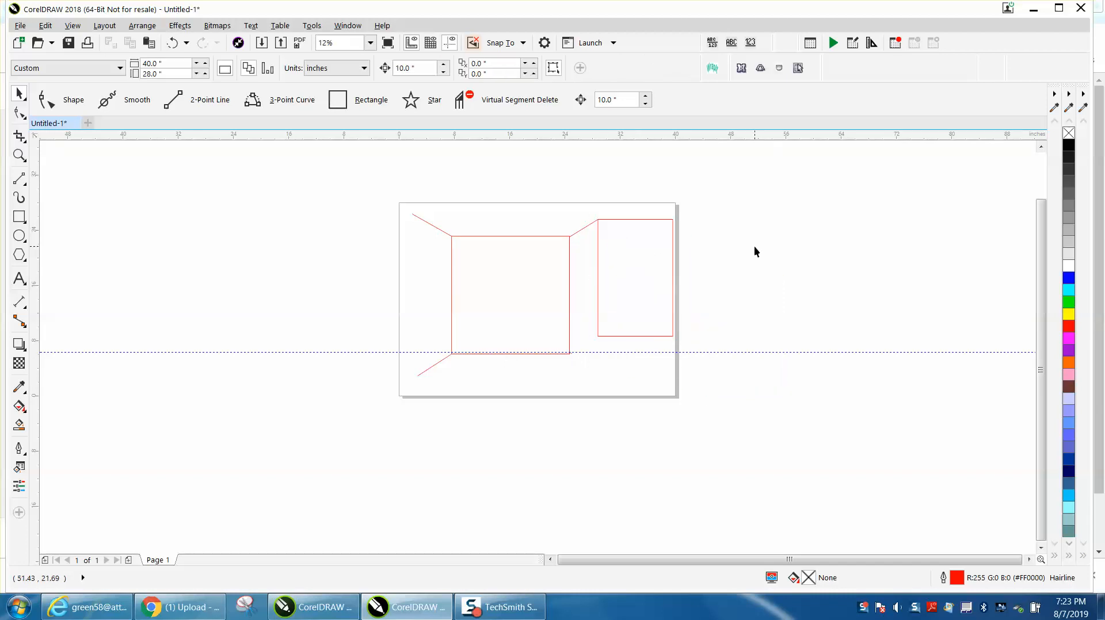
click(19, 155)
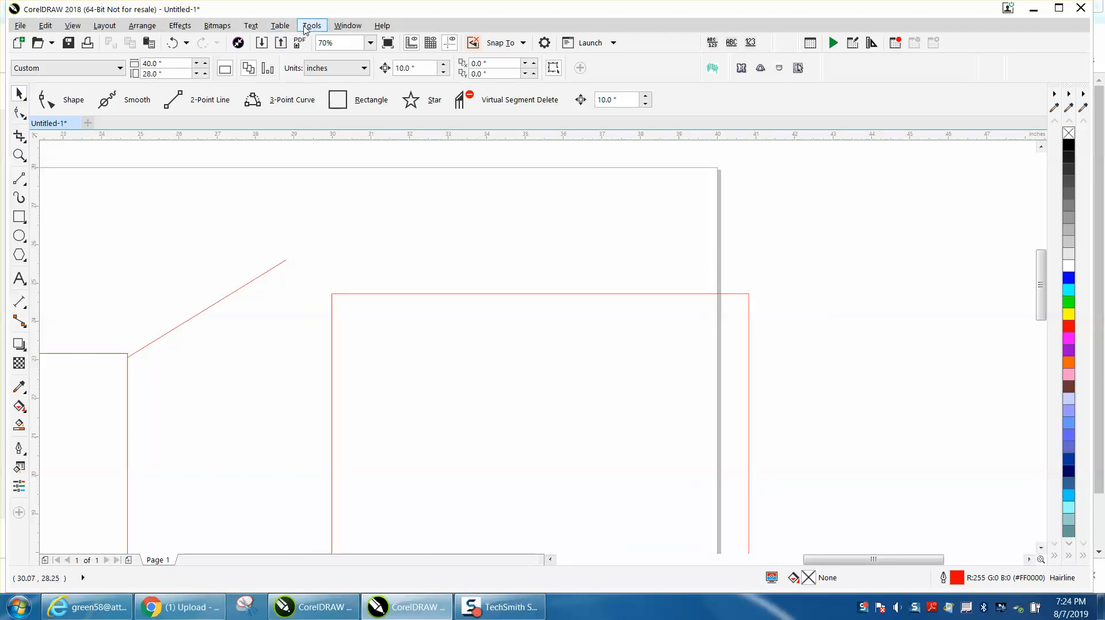
Raise the Snap to Objects snapping radius to 14 pixels and confirm
click(312, 26)
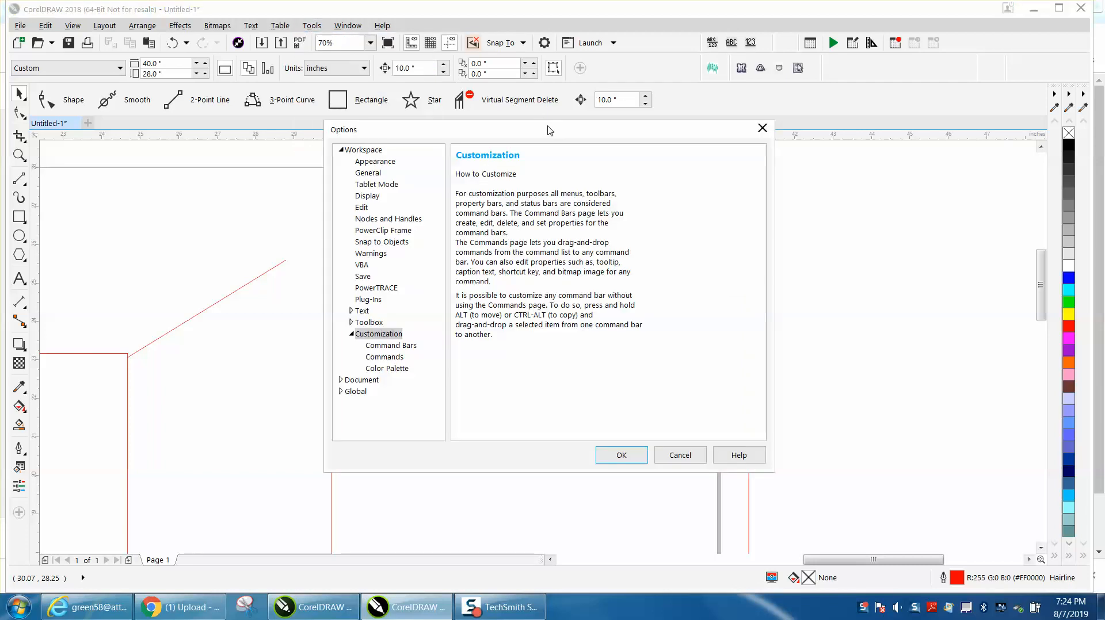
click(382, 242)
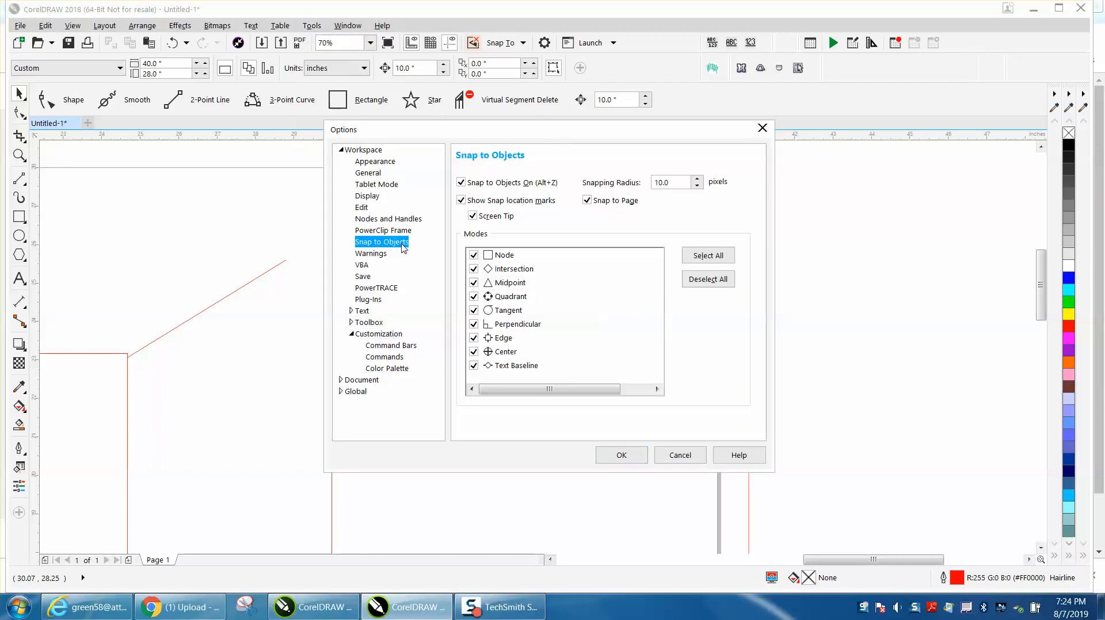
click(696, 178)
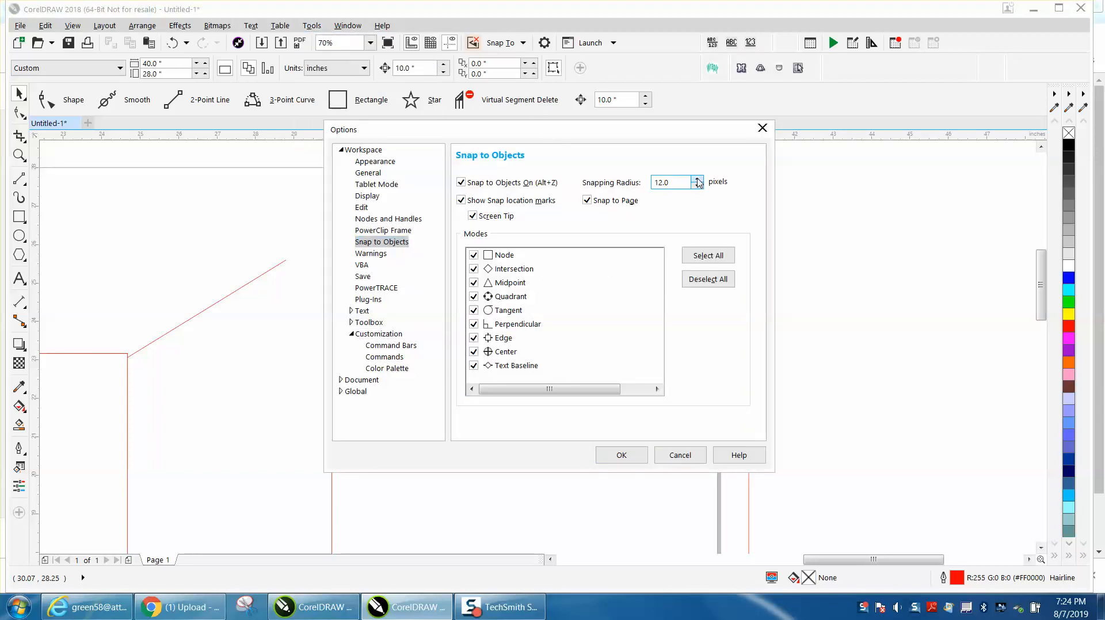
click(695, 178)
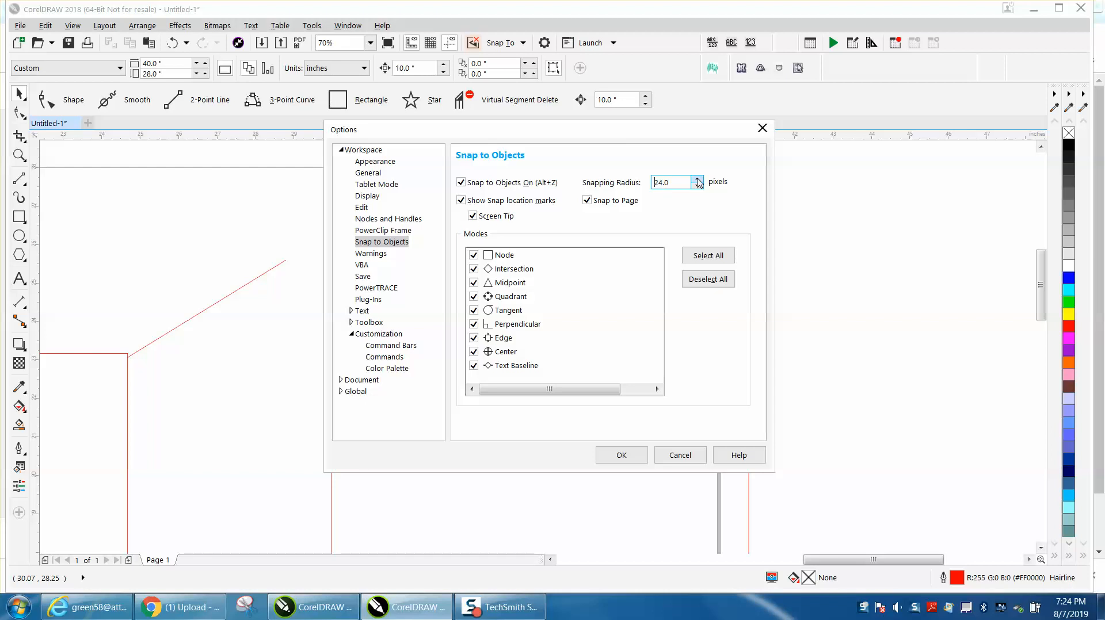
click(698, 177)
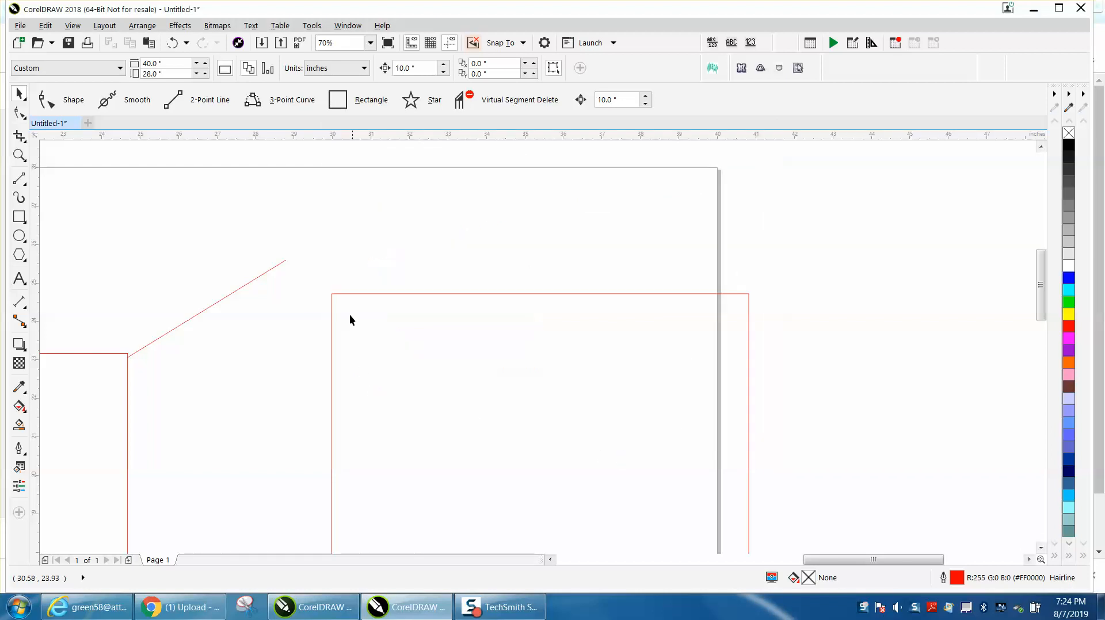
Drag the red rectangle's corner so it snaps onto the diagonal line's upper end node
click(331, 292)
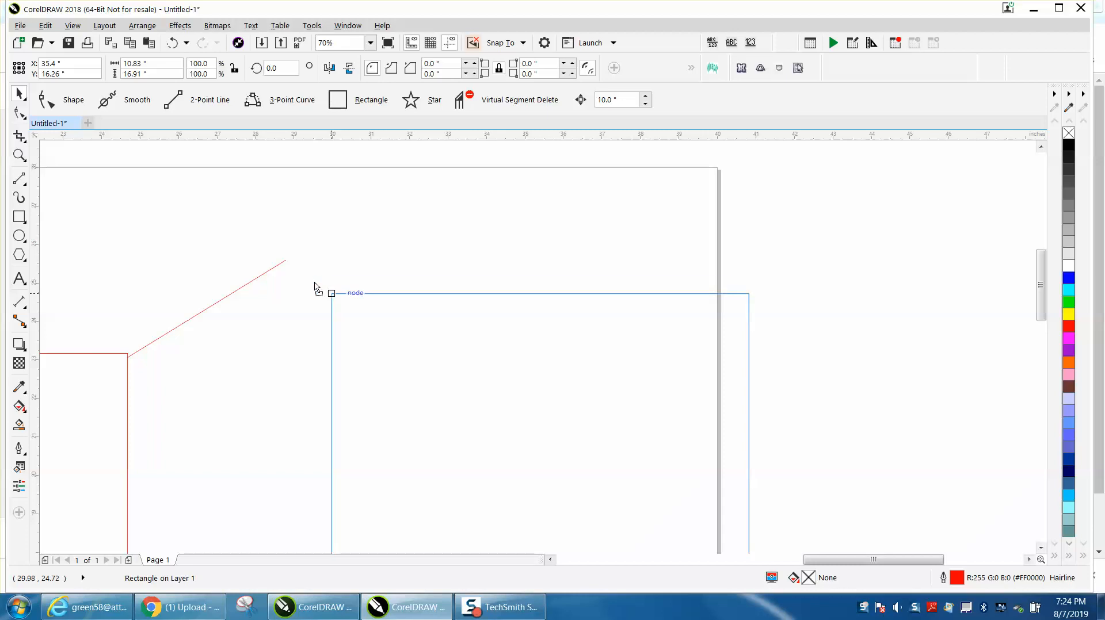
drag(332, 293, 286, 259)
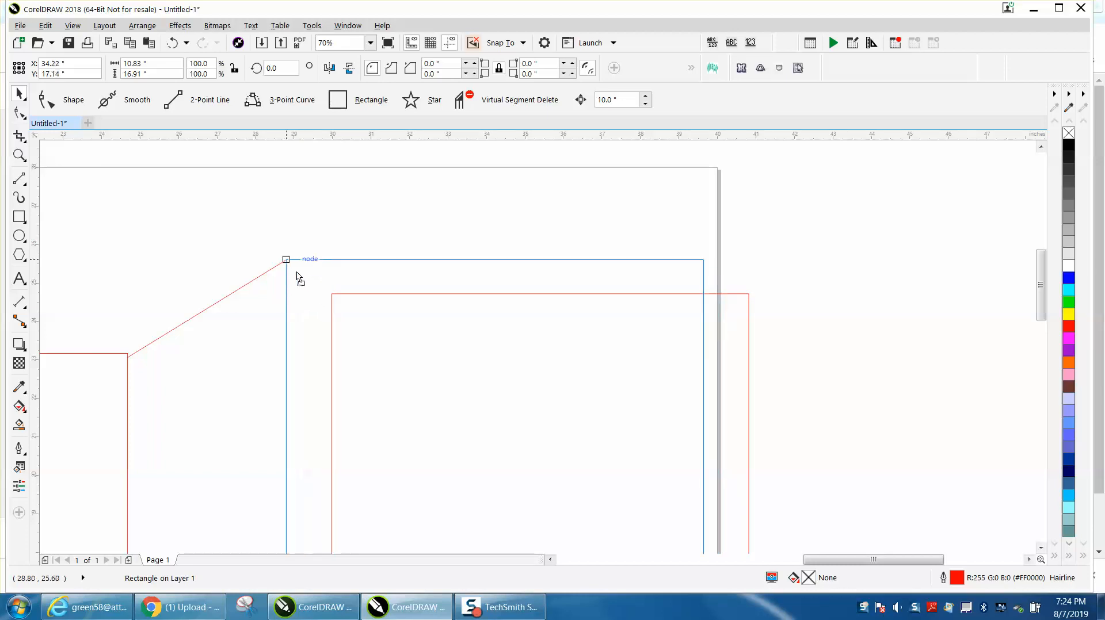